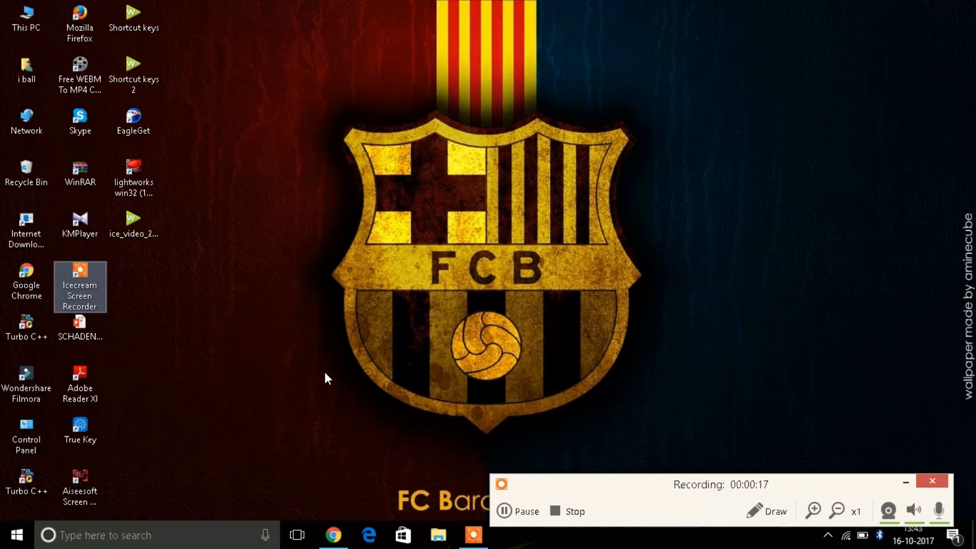
mouse_move(241, 288)
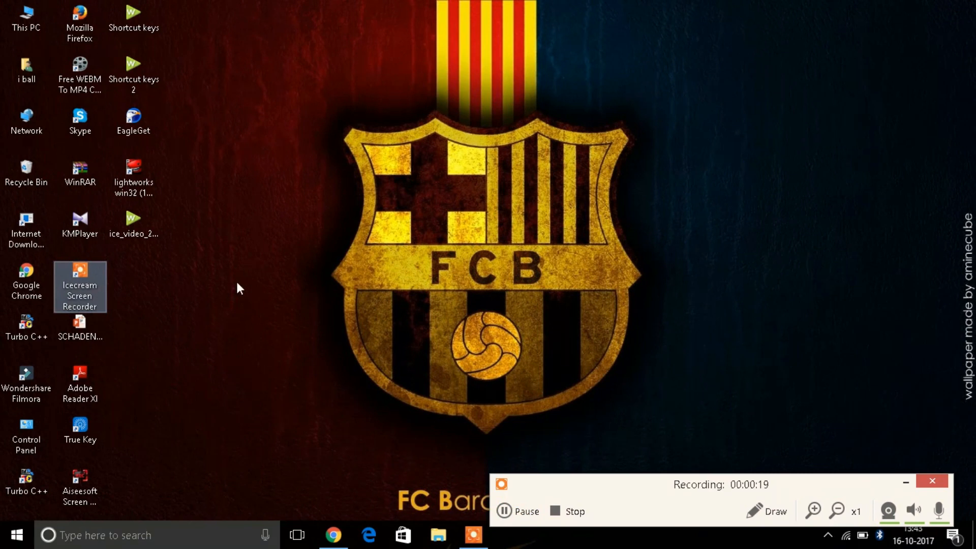
mouse_move(632, 440)
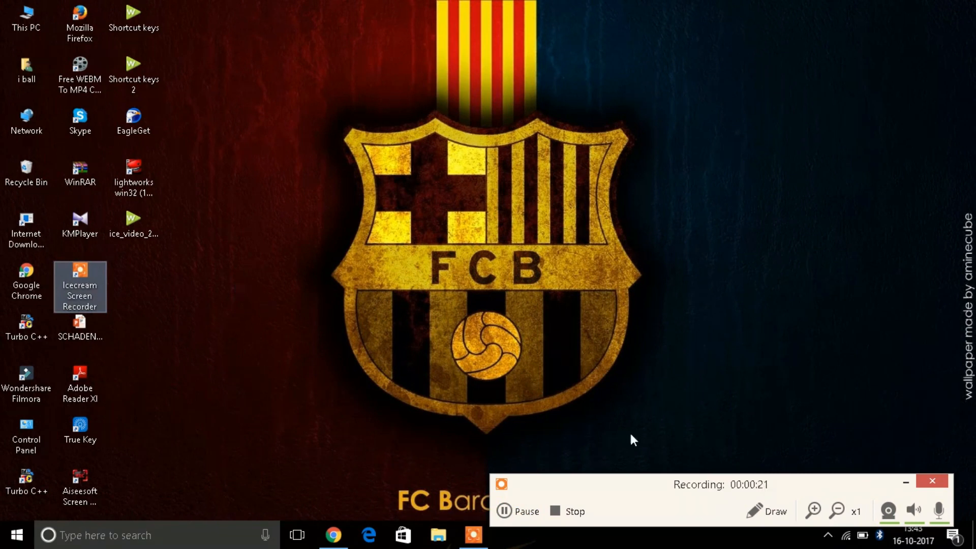
Step: Restore the Chrome window showing the YouTube black-background tutorial
left_click(565, 511)
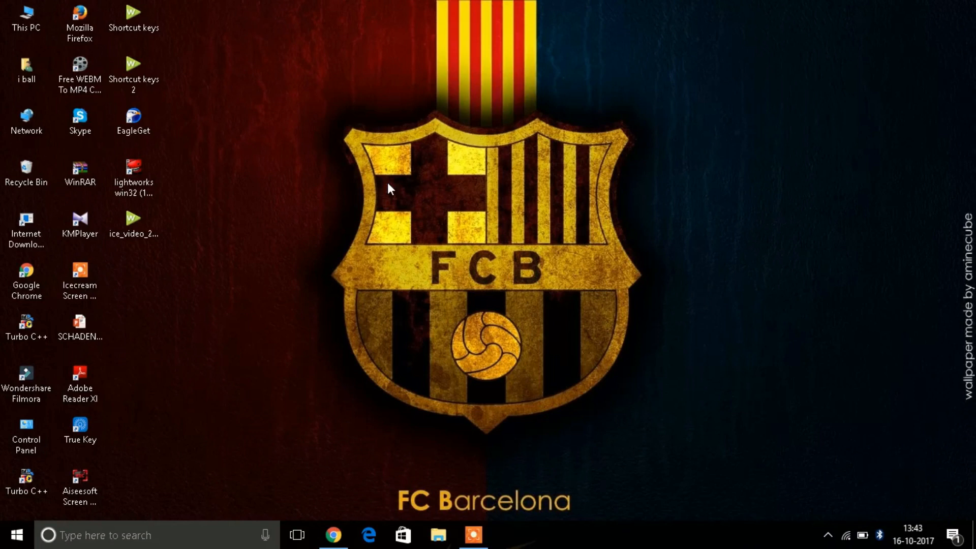
mouse_move(176, 250)
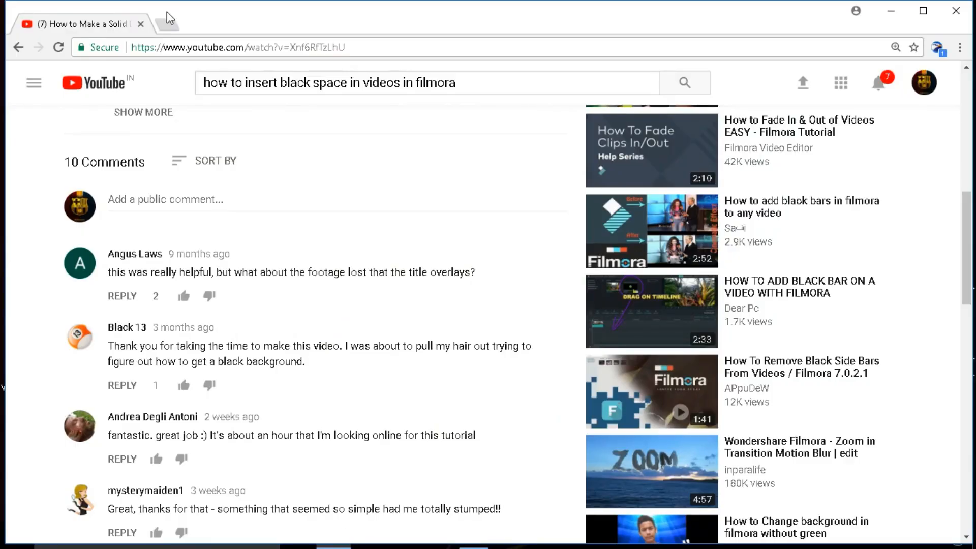
Step: Search Google for 'black background hd' in a new tab
left_click(171, 18)
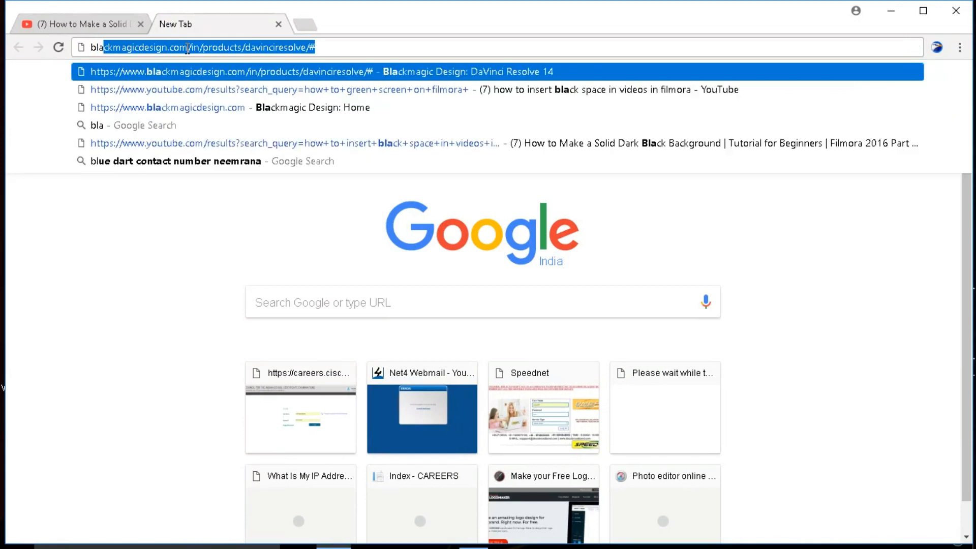
type("black ba")
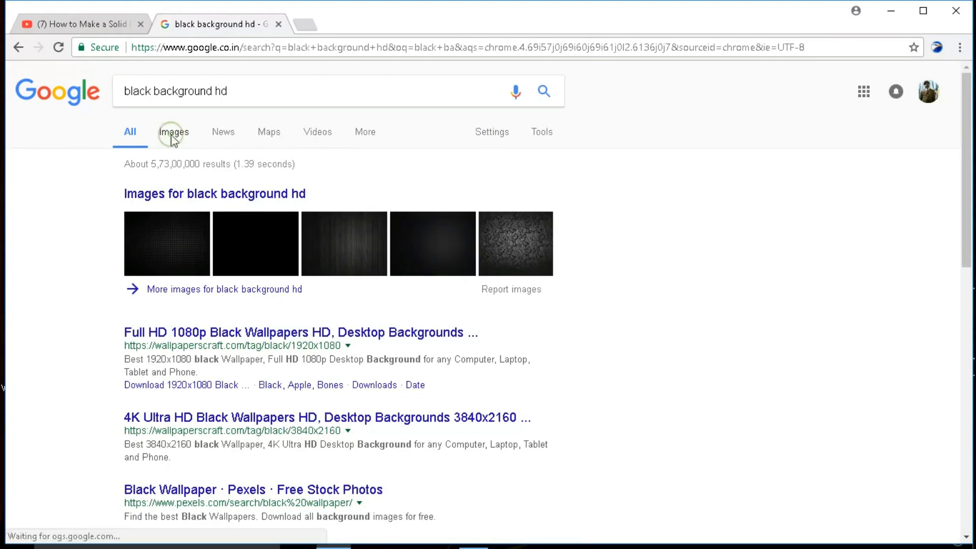
Step: Save the plain black 1920×1080 wallpaper from Google Images into Pictures
left_click(174, 131)
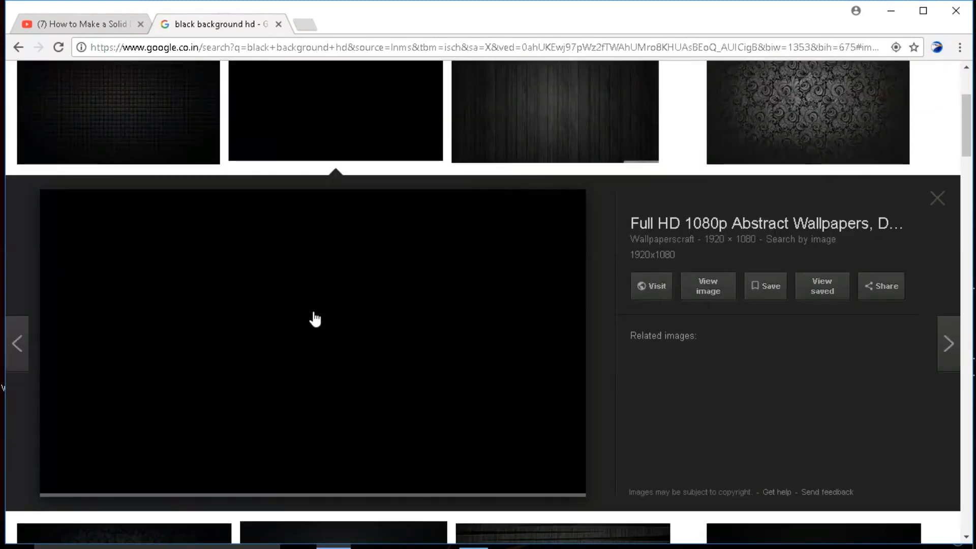
right_click(314, 317)
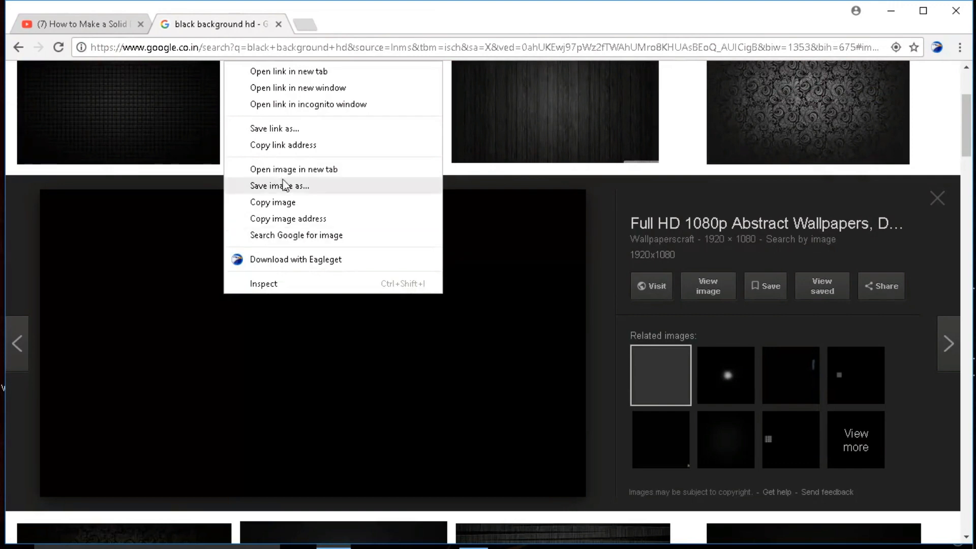
left_click(278, 185)
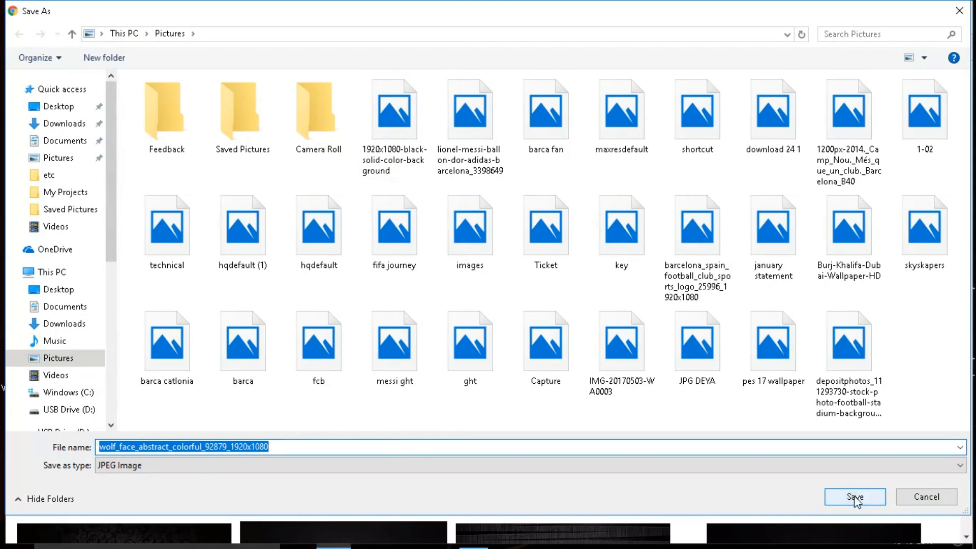
left_click(924, 224)
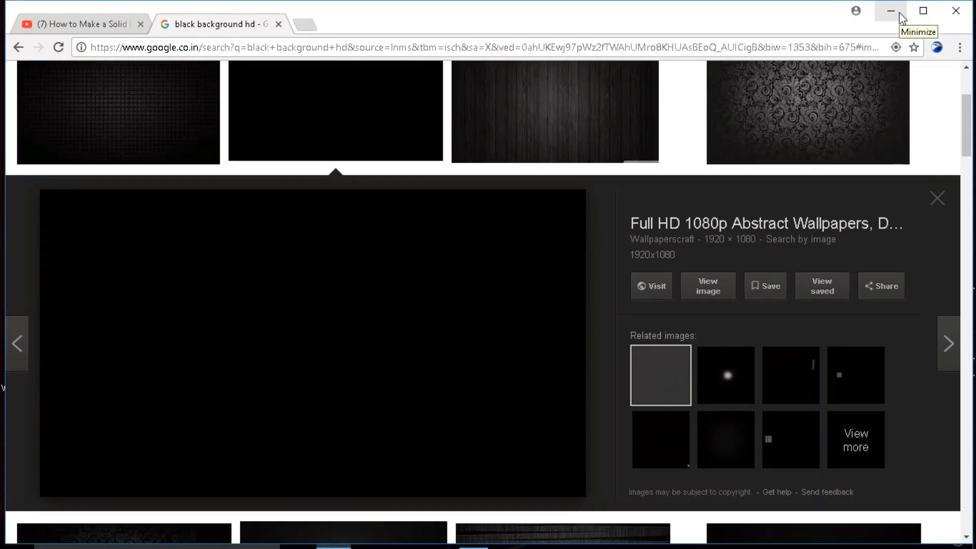
Step: Minimize Chrome and launch Filmora from its desktop shortcut
left_click(890, 11)
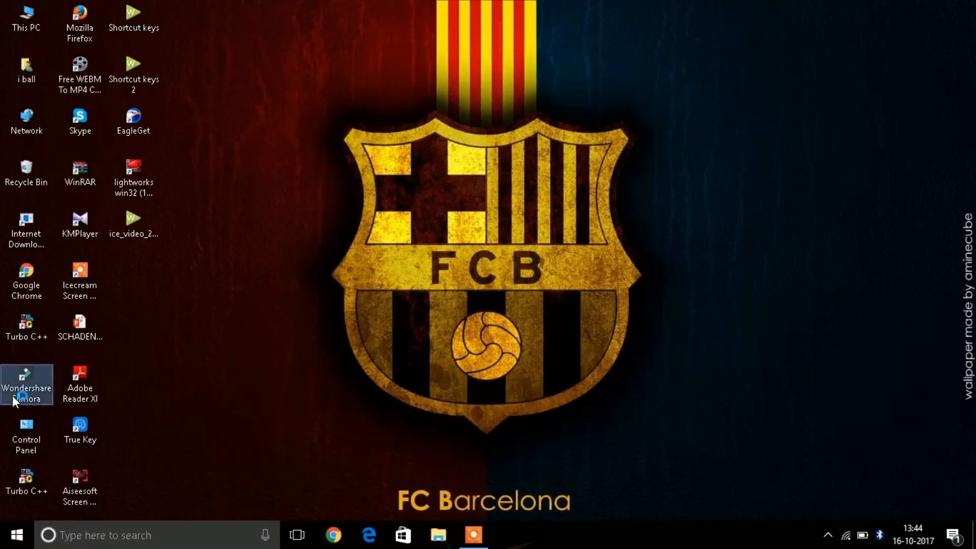
left_click(27, 378)
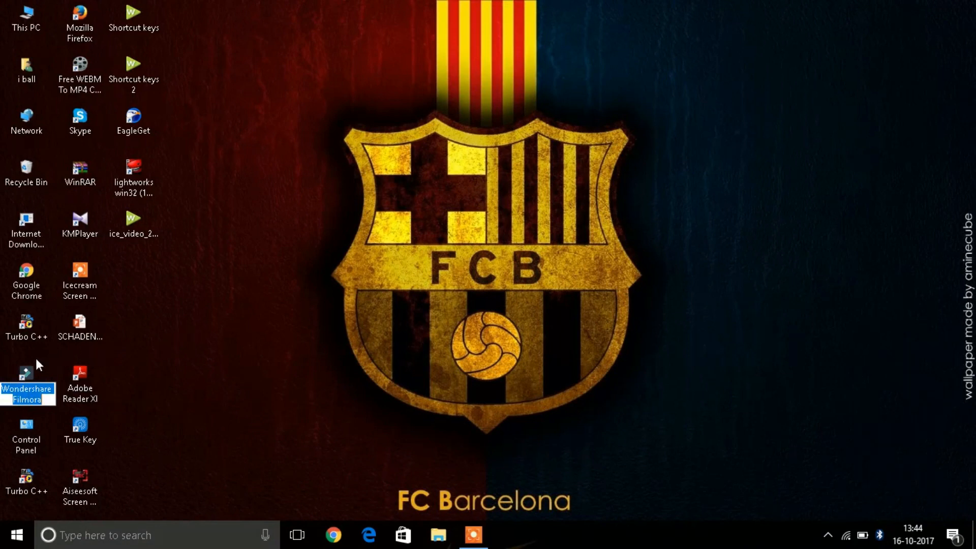
mouse_move(38, 378)
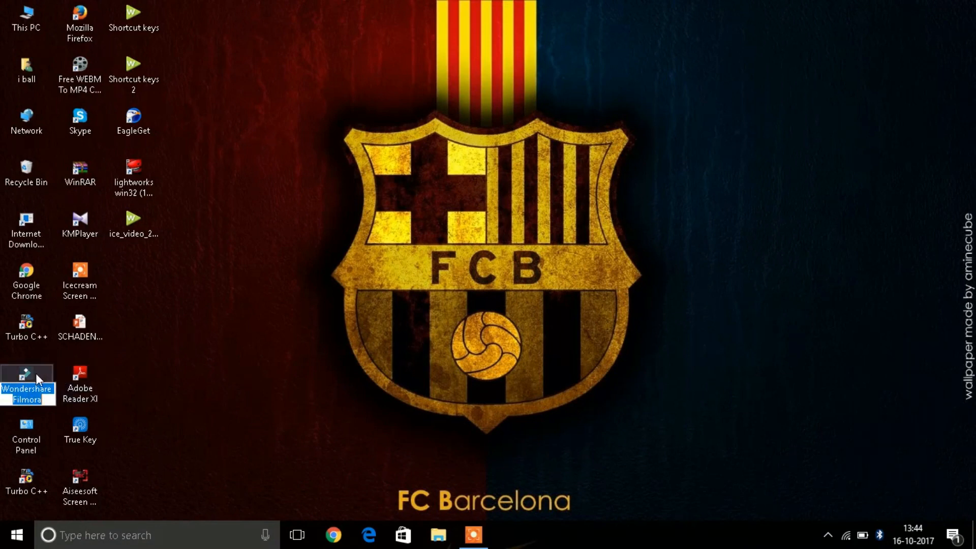
double_click(26, 378)
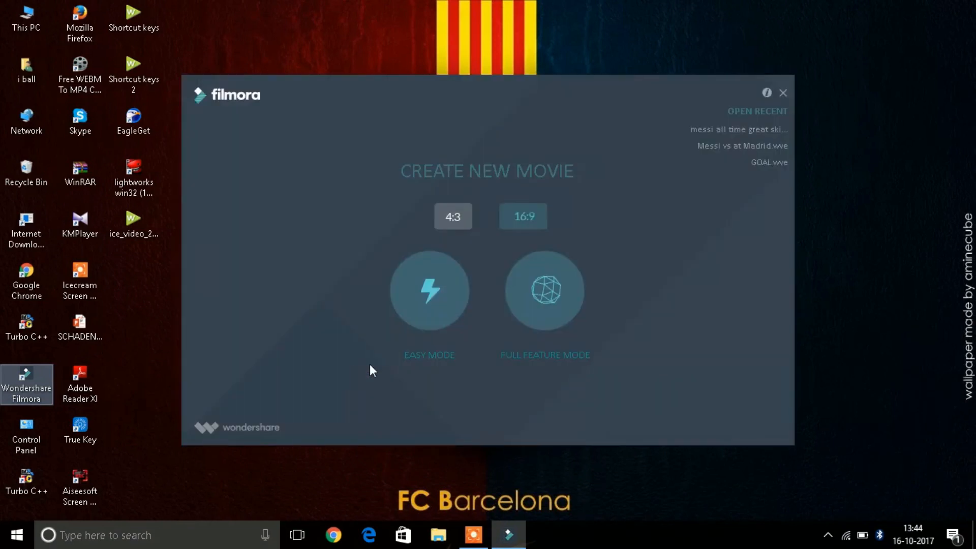
mouse_move(525, 334)
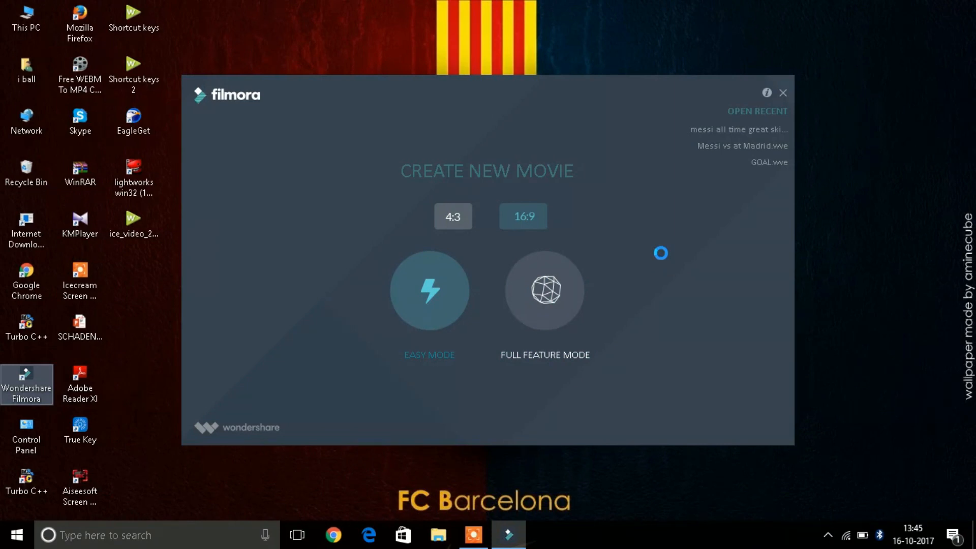
Step: Start a new Full Feature Mode project and browse the File menu's import options
left_click(543, 290)
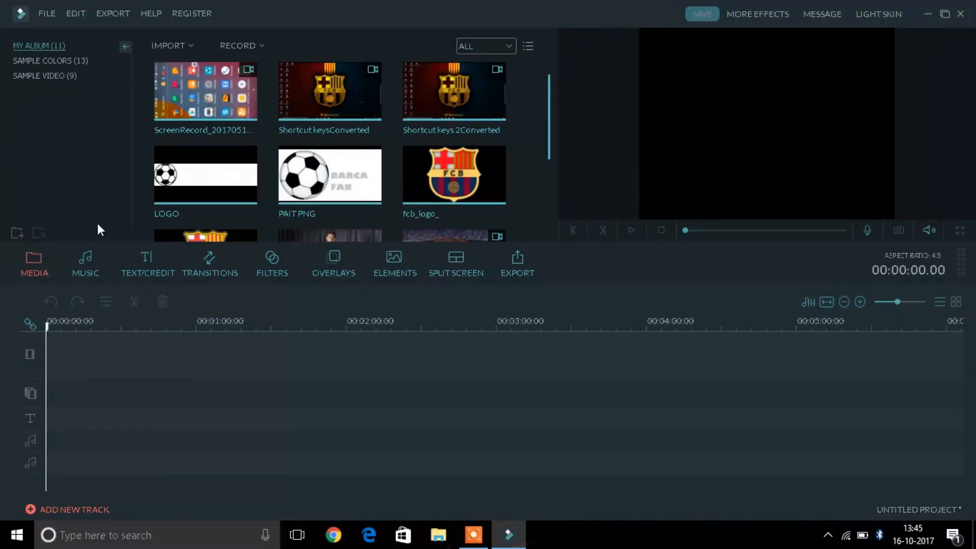
mouse_move(170, 45)
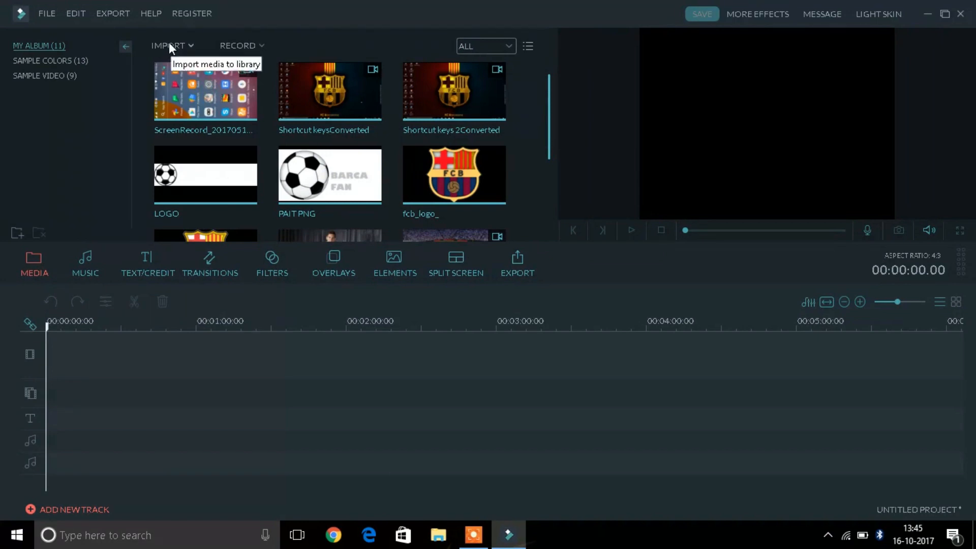
left_click(47, 14)
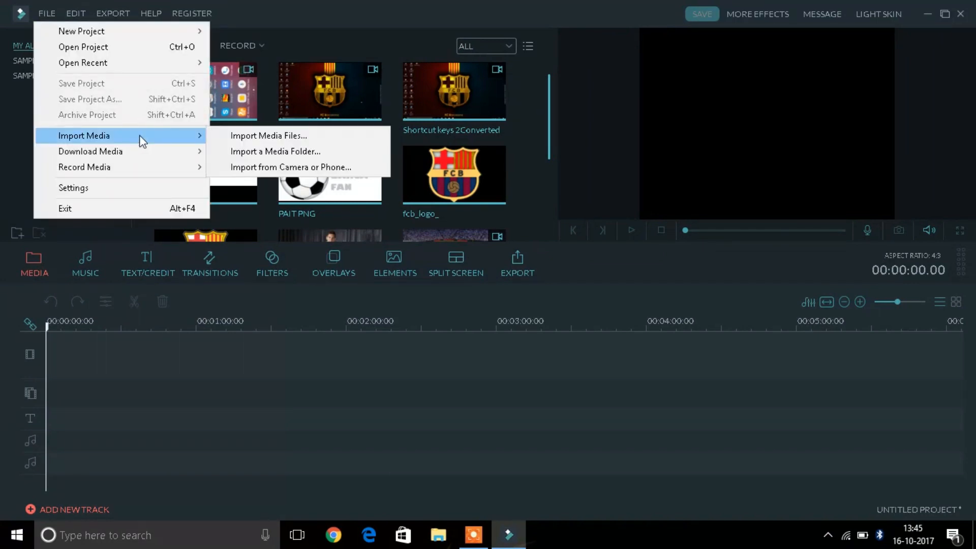
mouse_move(154, 137)
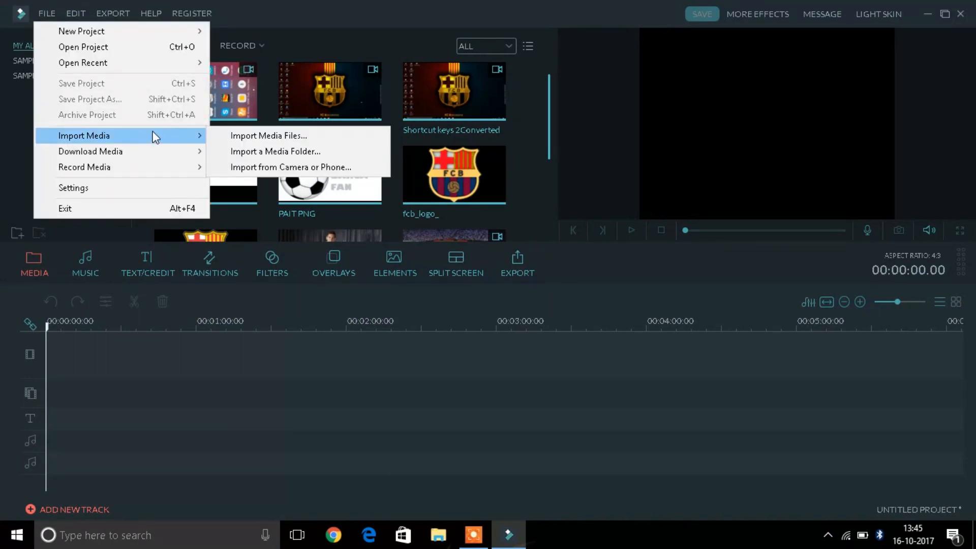
mouse_move(554, 114)
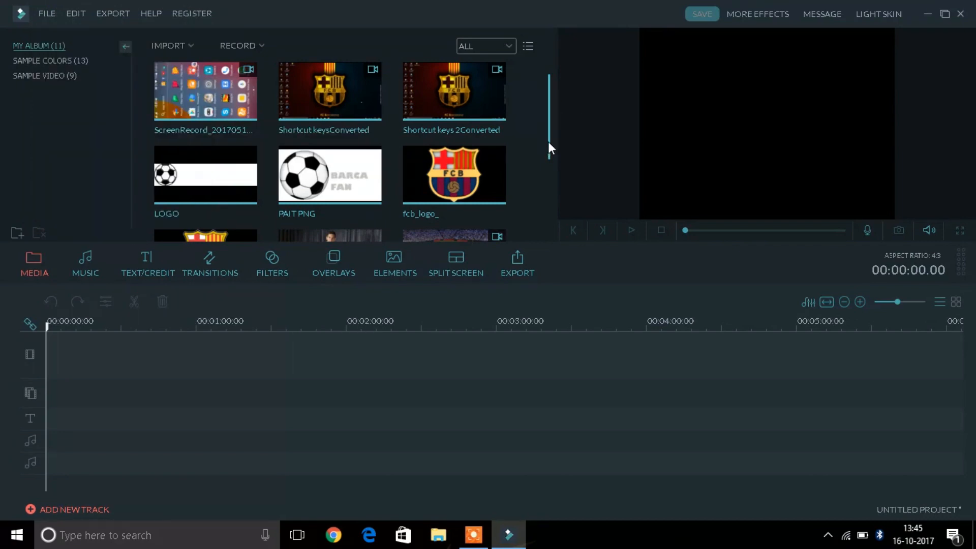
scroll("down", 3)
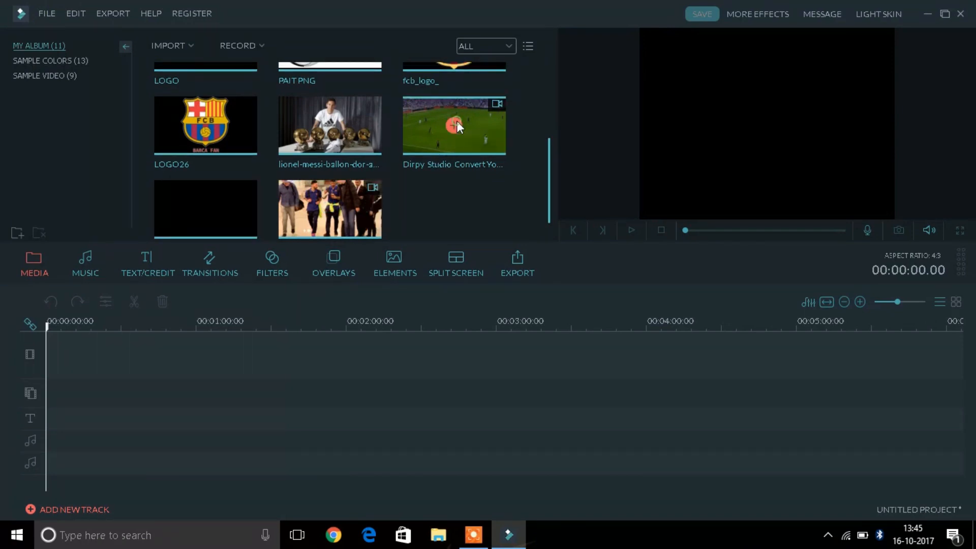
mouse_move(473, 347)
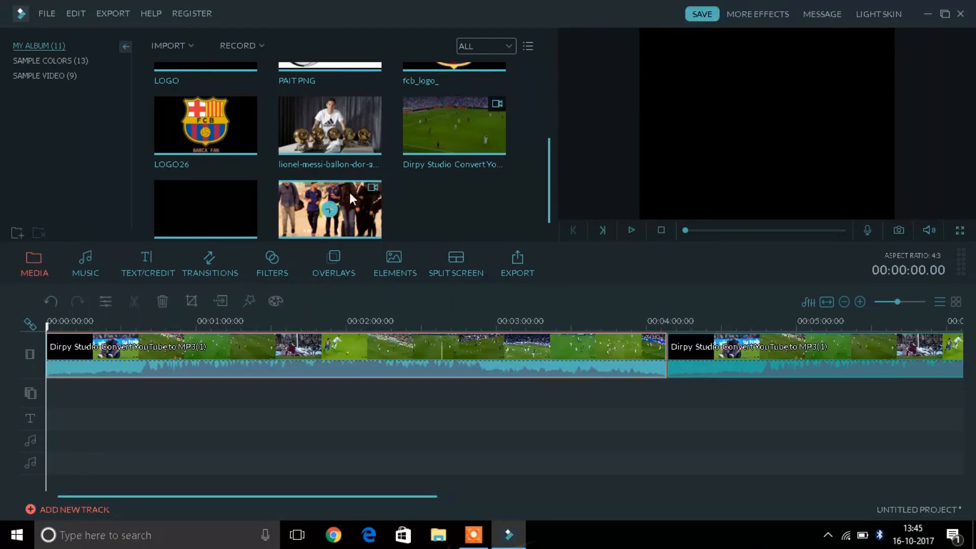
left_click(630, 230)
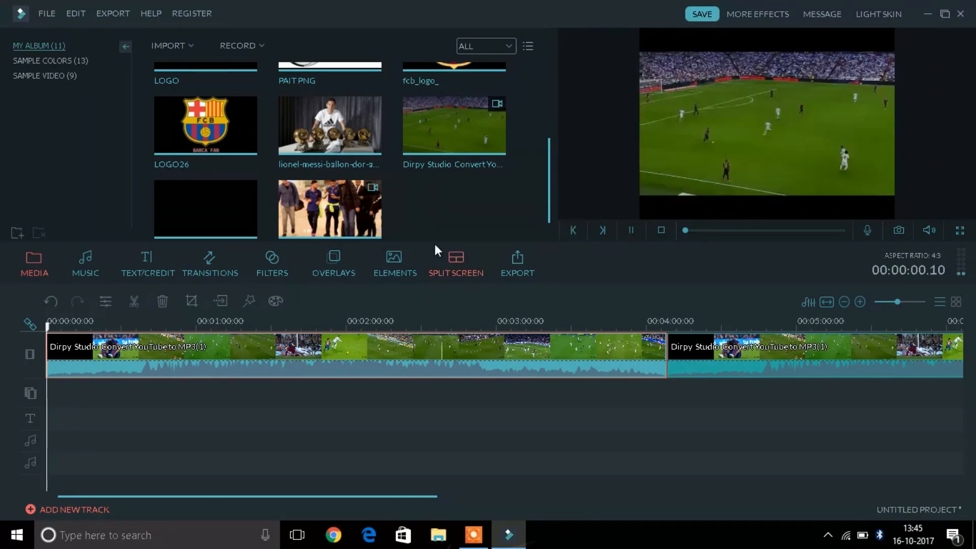
left_click(629, 230)
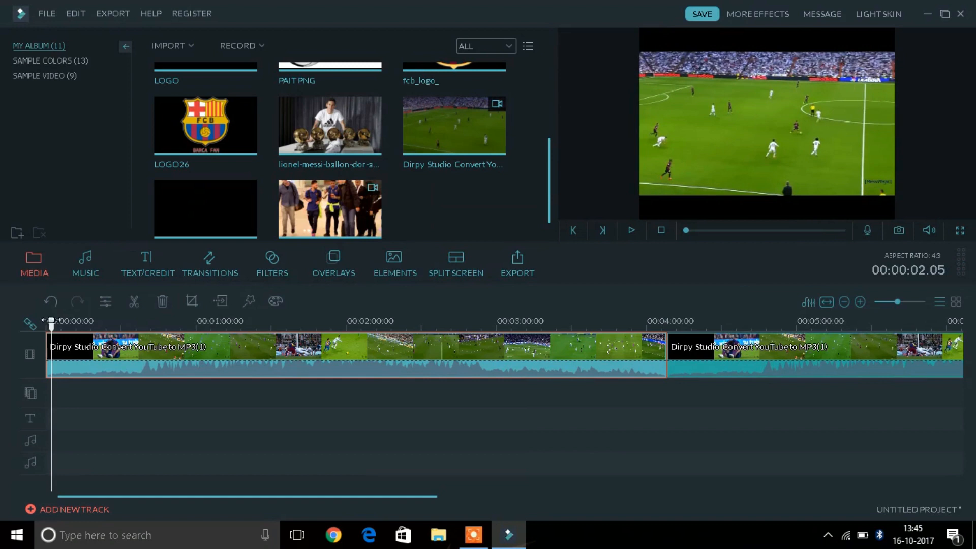
left_click(630, 230)
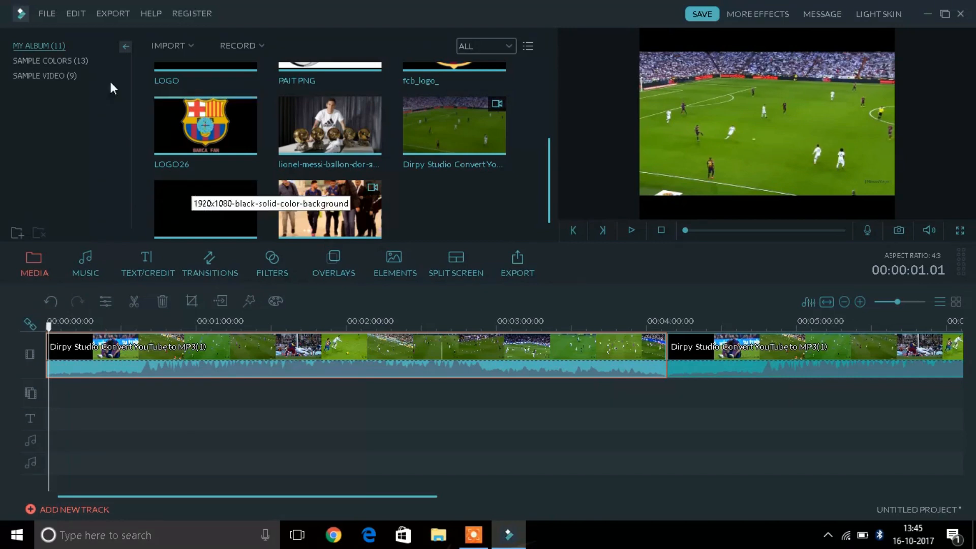
Step: Import the black 1920×1080 background image from Pictures via File > Import Media Files
left_click(46, 13)
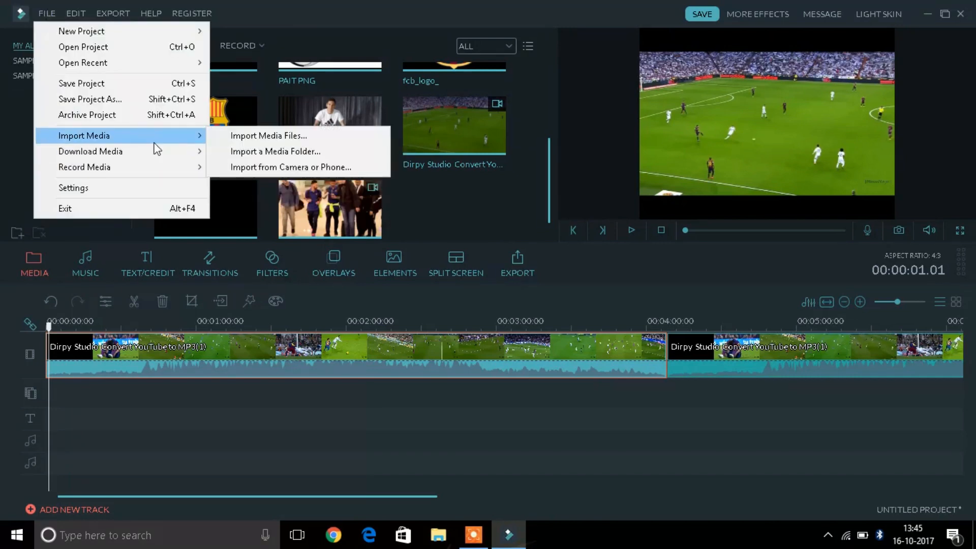
left_click(268, 136)
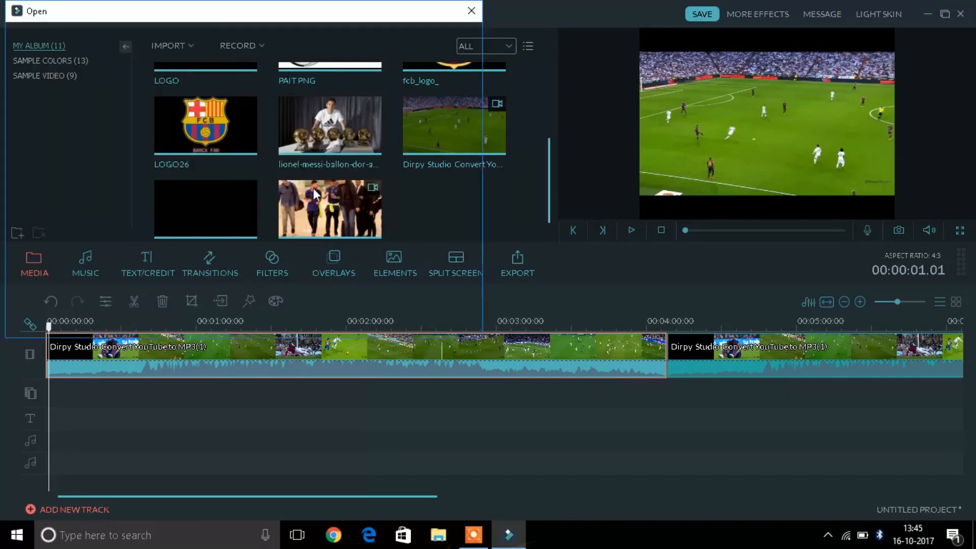
left_click(168, 45)
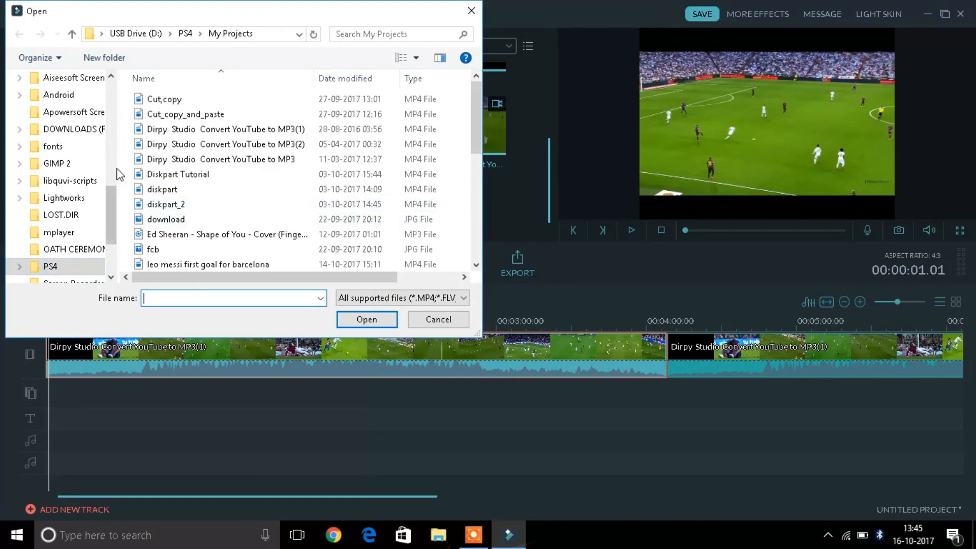
scroll("up", 3)
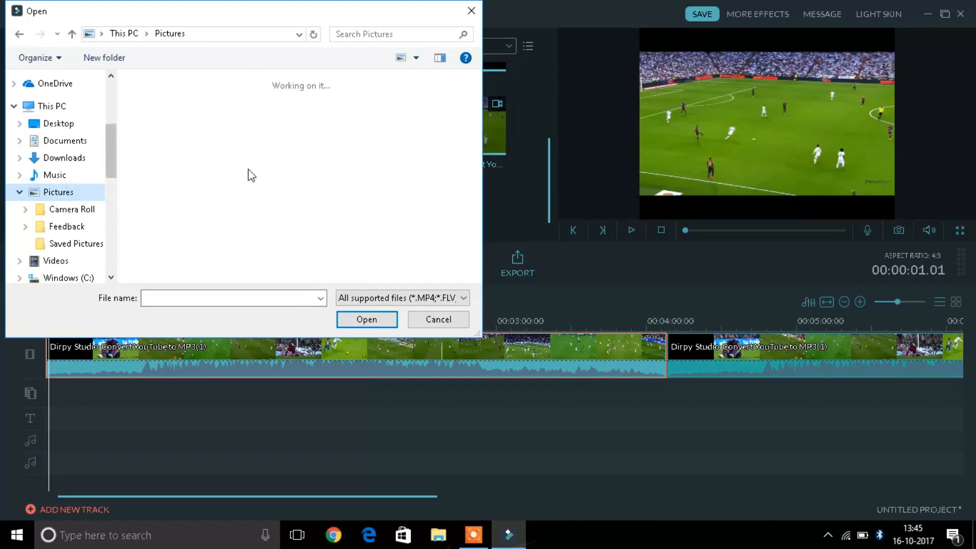
left_click(422, 108)
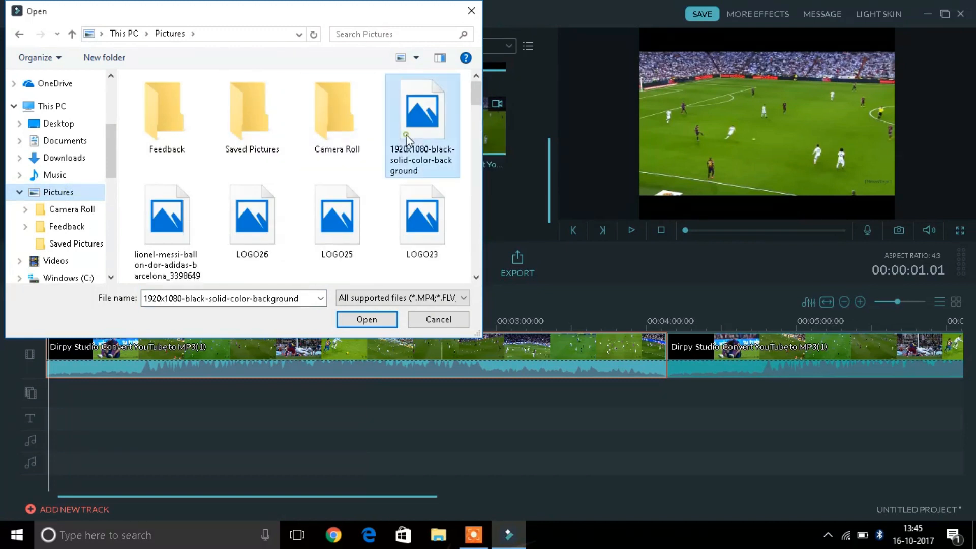
left_click(366, 319)
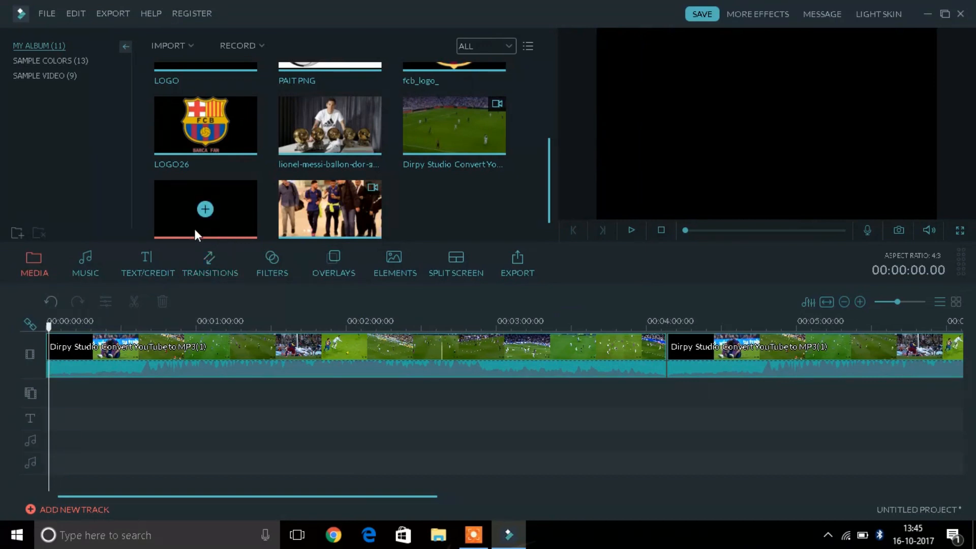
mouse_move(270, 469)
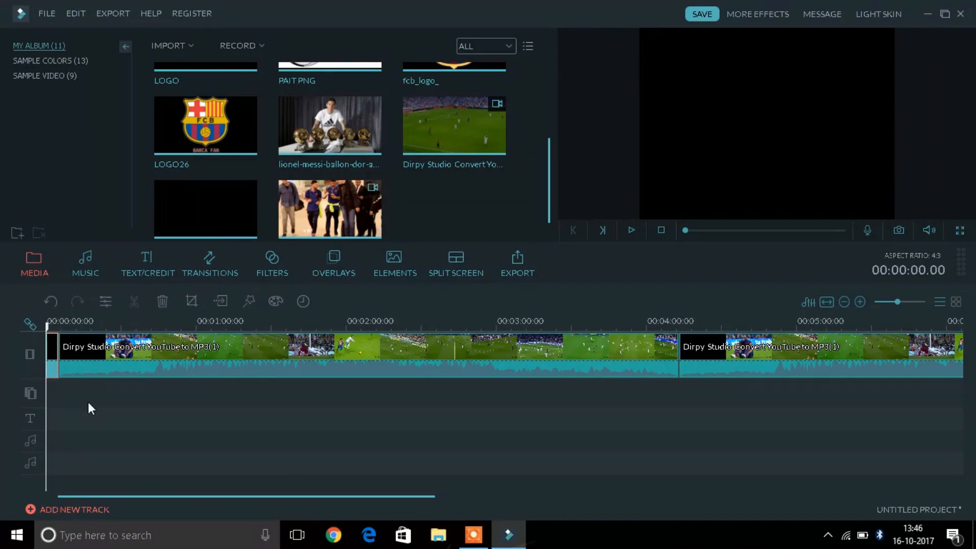
Step: Preview the black opening clip ahead of the football footage and bring up title templates
left_click(629, 230)
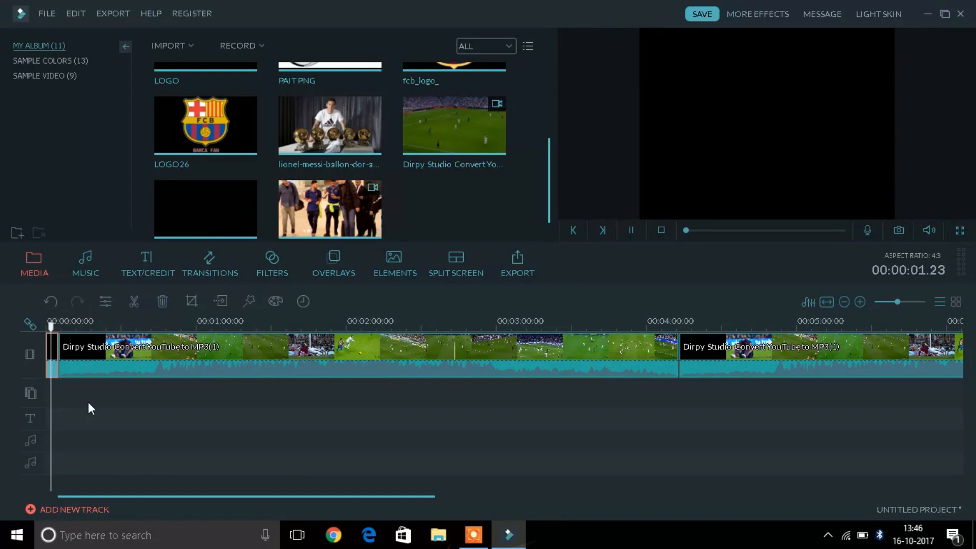
left_click(148, 261)
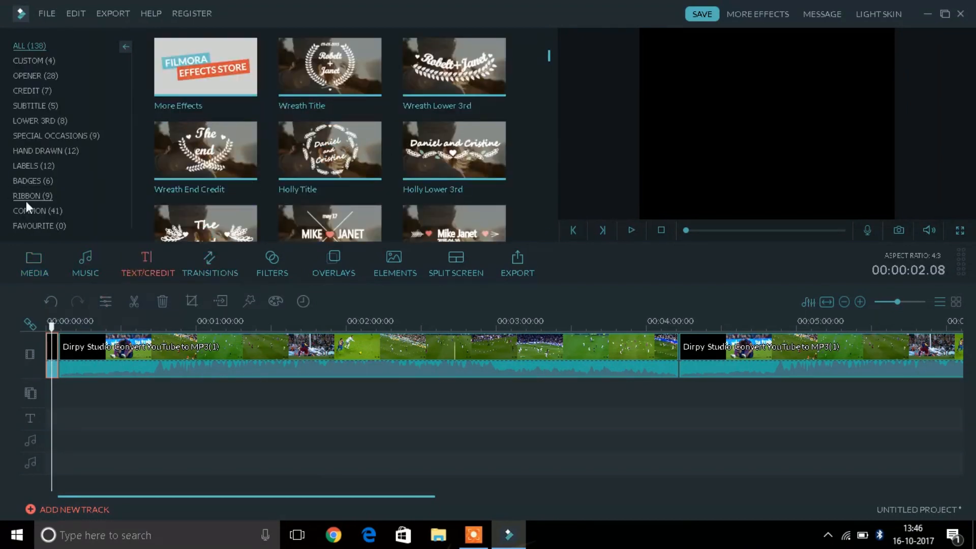
Step: Filter titles to LOWER 3RD and preview the Fashion Week lower third over the black clip
left_click(39, 120)
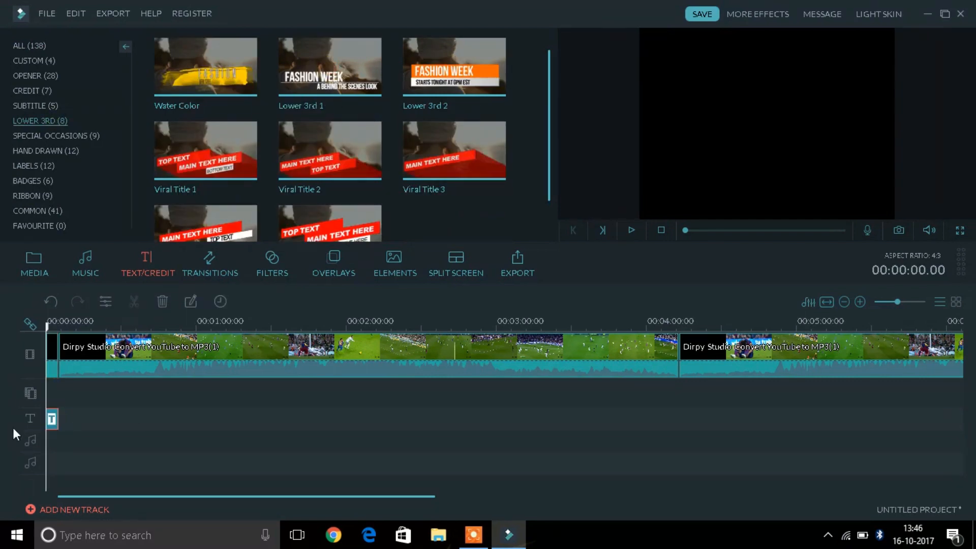
left_click(629, 230)
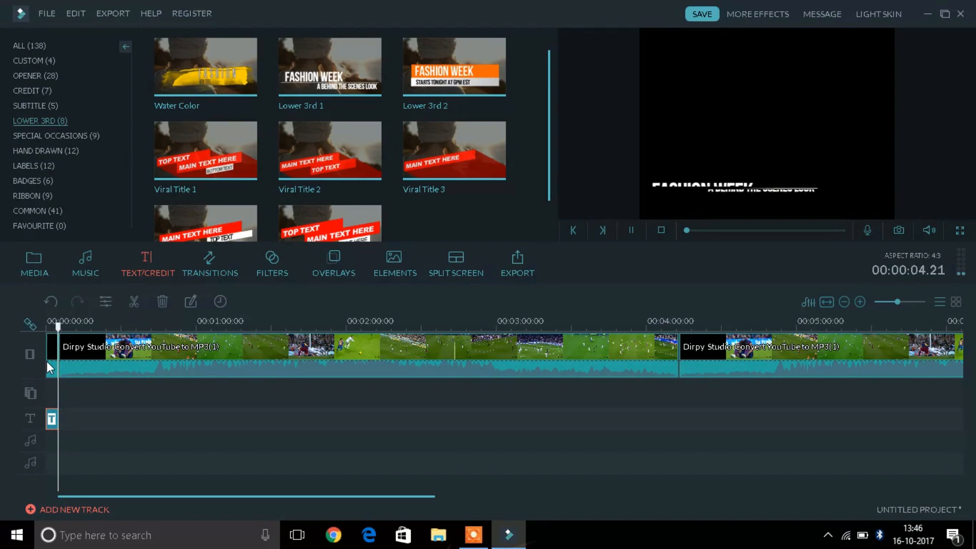
left_click(630, 230)
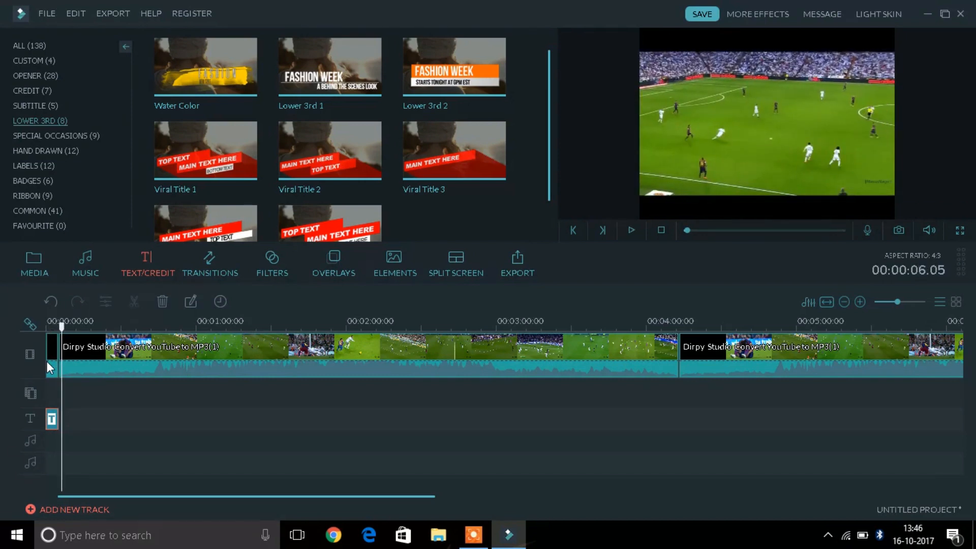
left_click(630, 231)
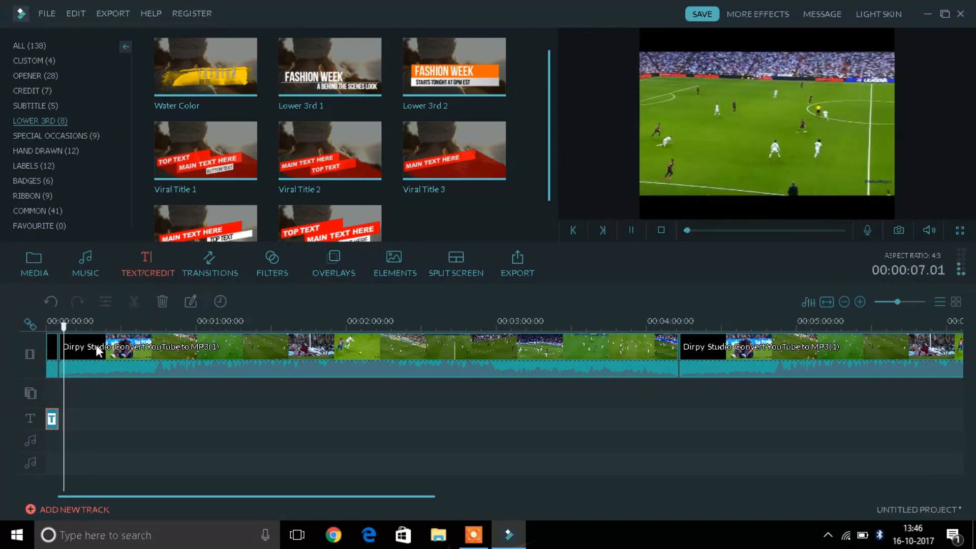
left_click(630, 229)
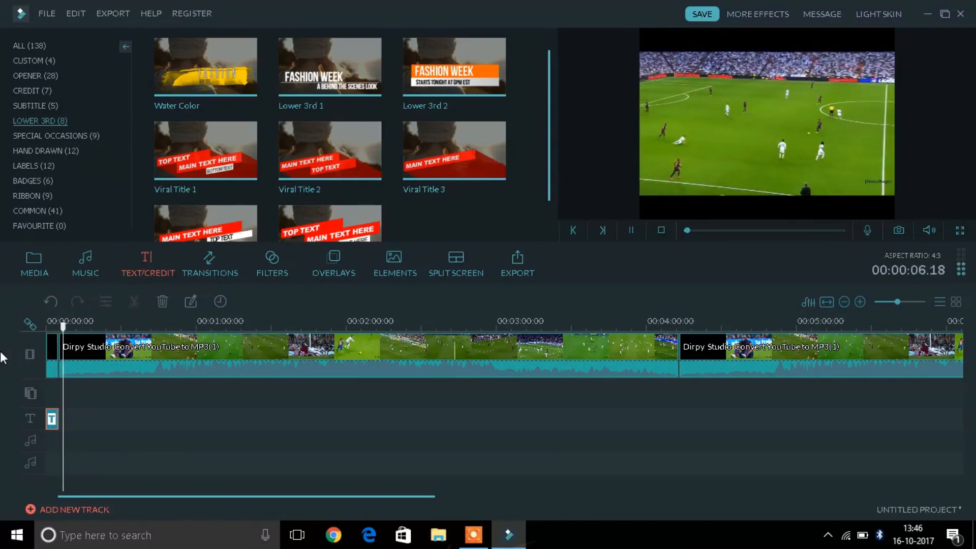
left_click(629, 230)
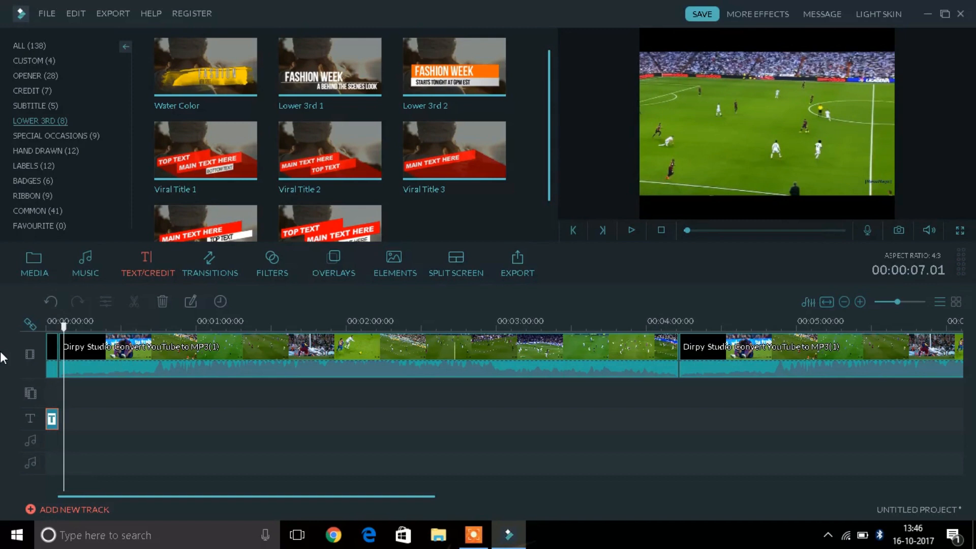